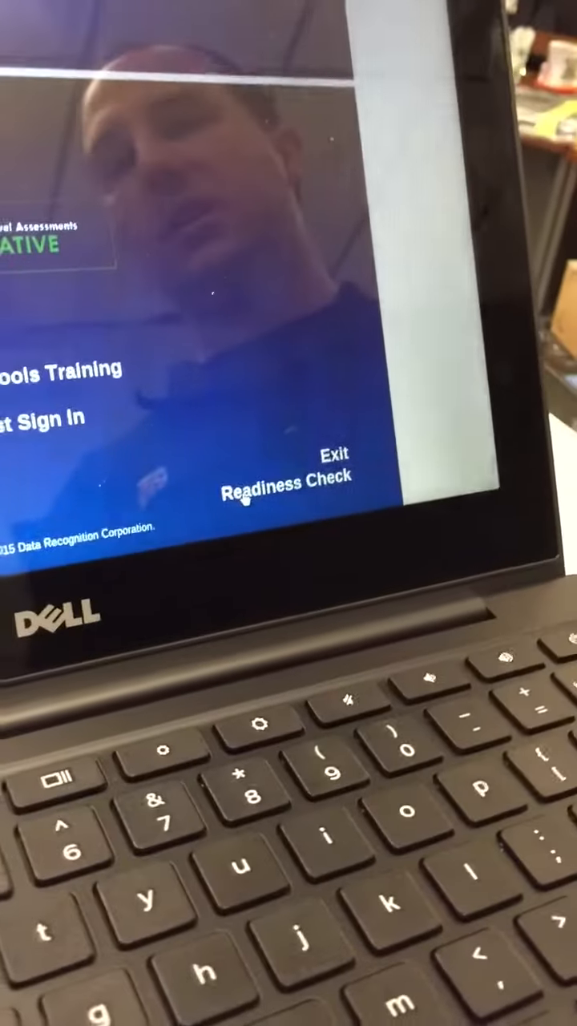
- Launch the Readiness Check from the DRC INSIGHT home screen on the Chromebook
left_click(286, 490)
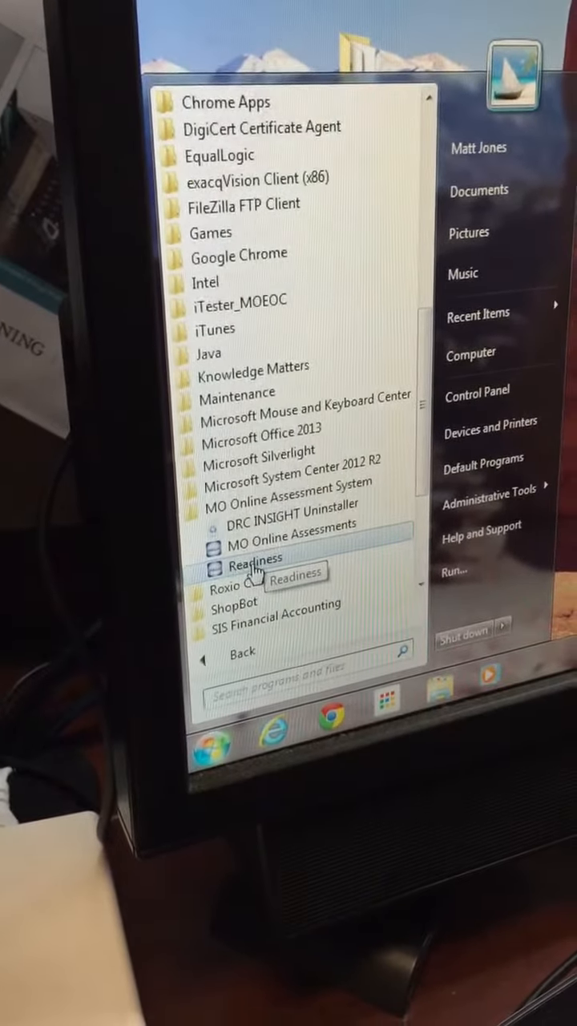
- Run Readiness from Start > All Programs > MO Online Assessments on the Windows 7 PC
left_click(254, 557)
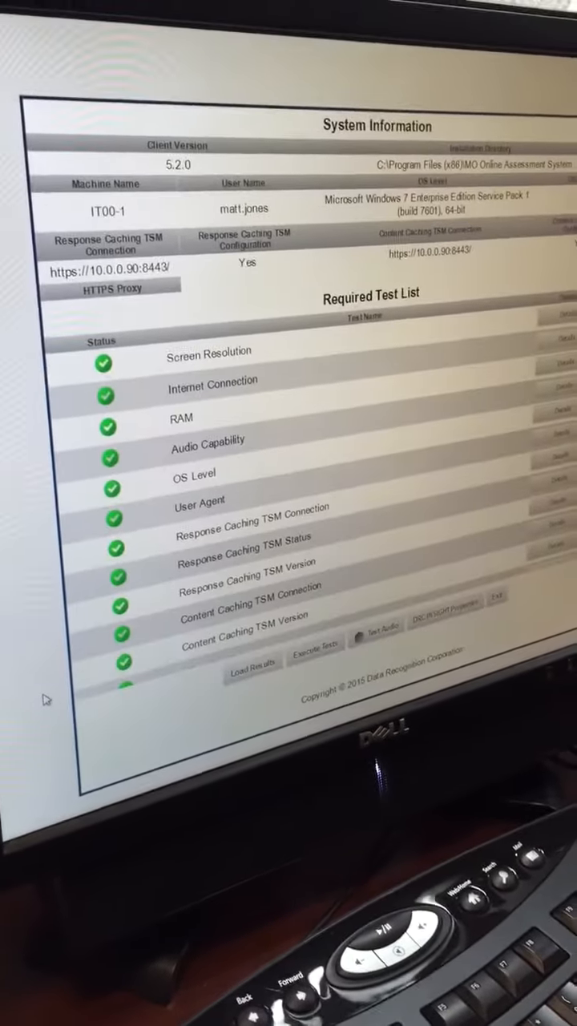